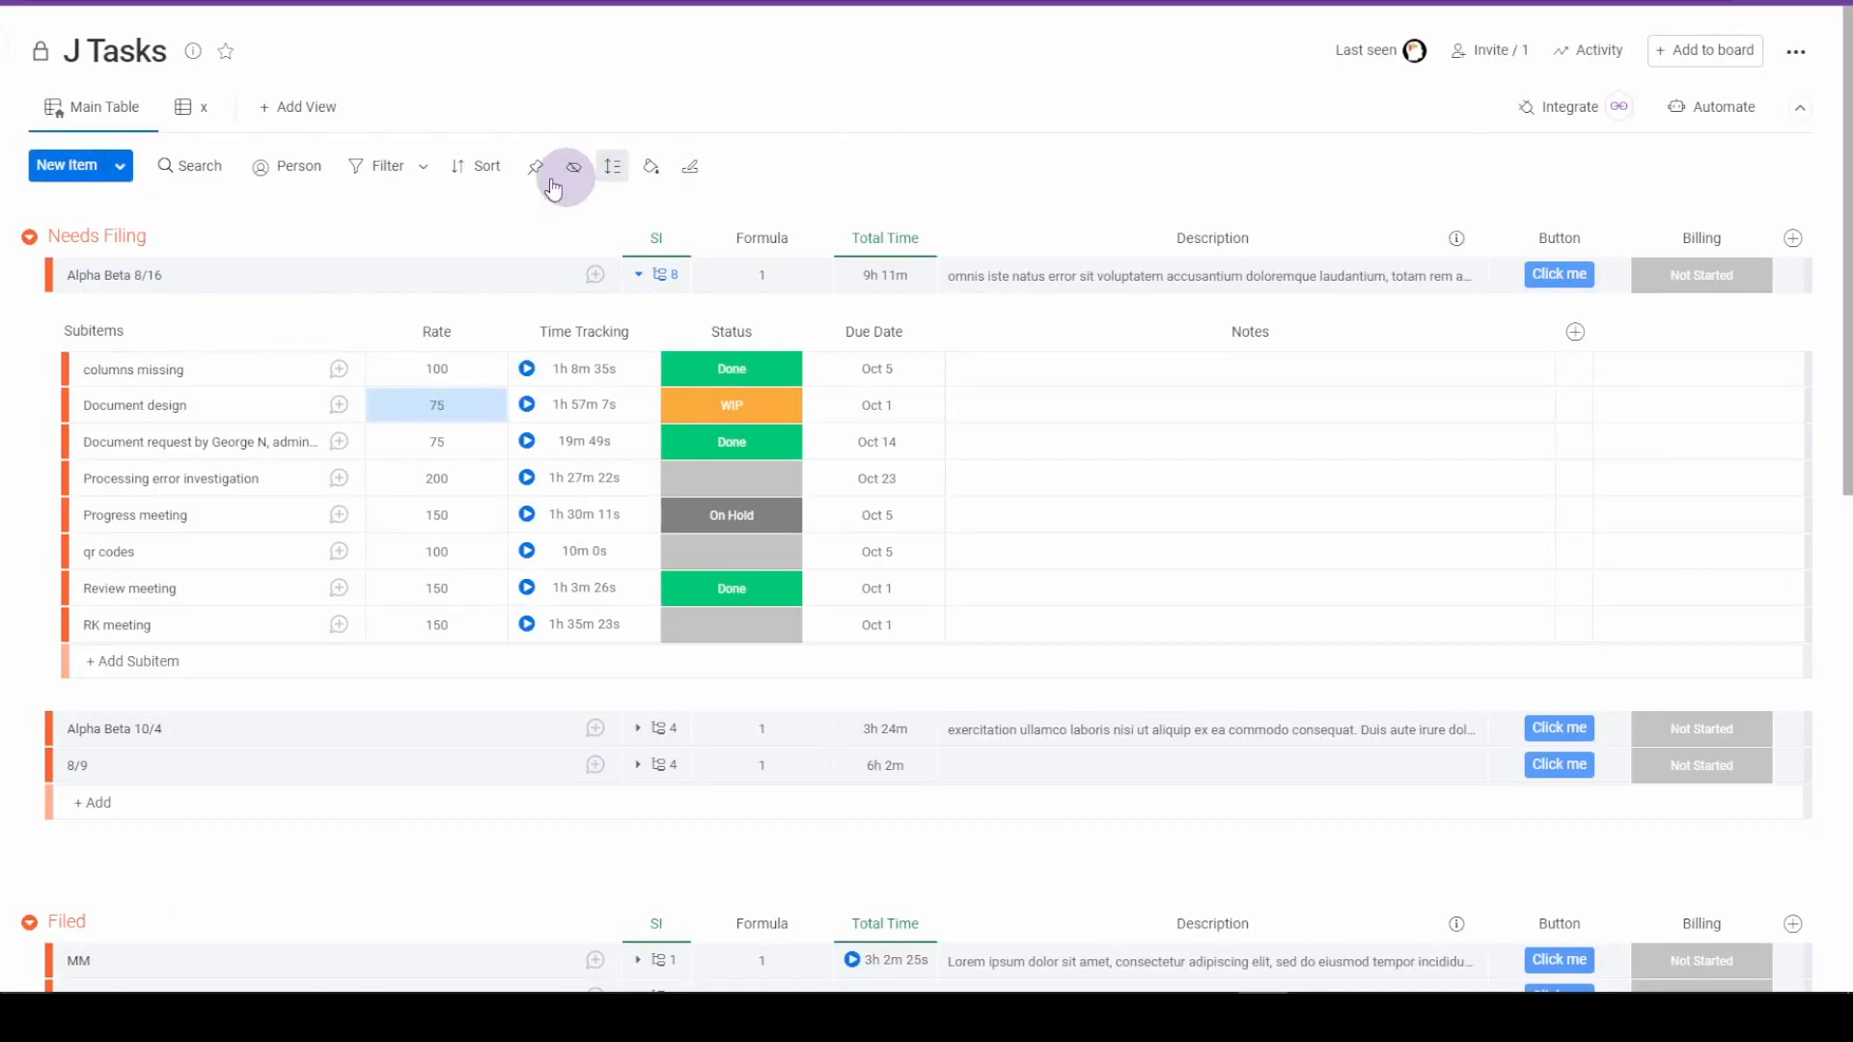
mouse_move(444, 295)
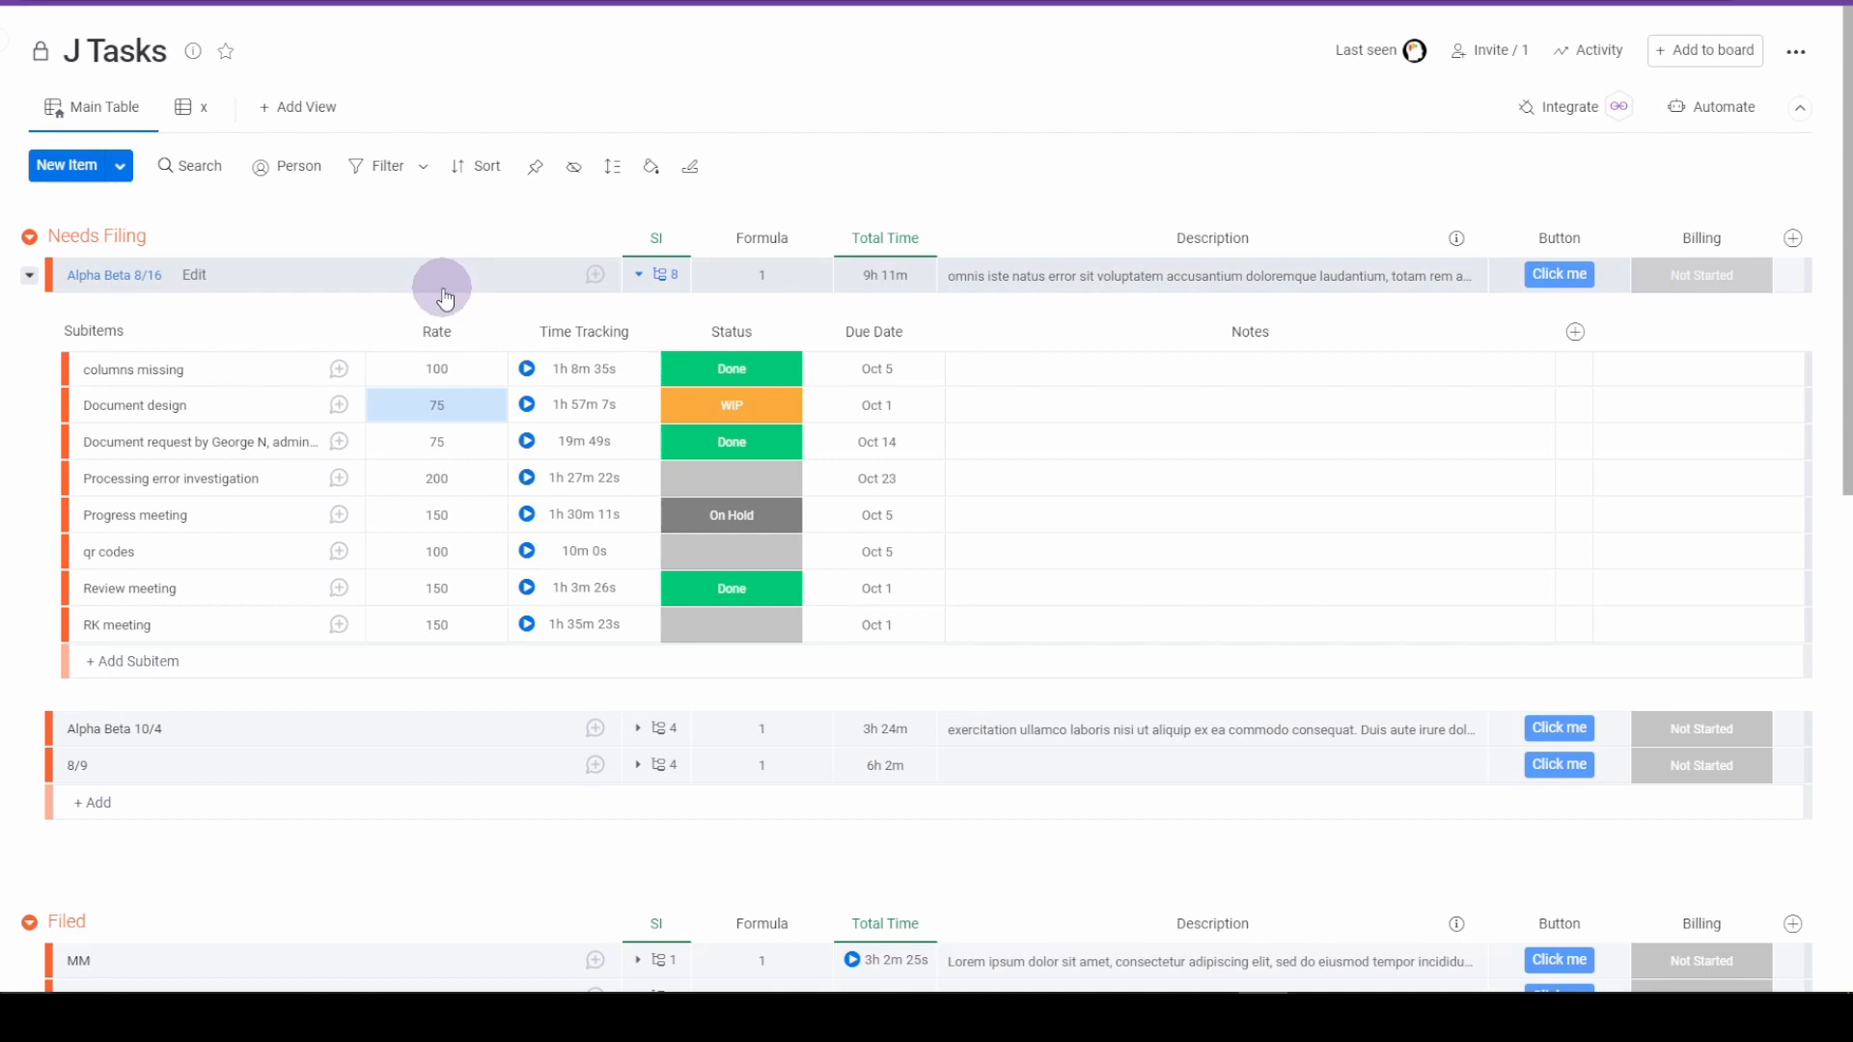
mouse_move(436, 311)
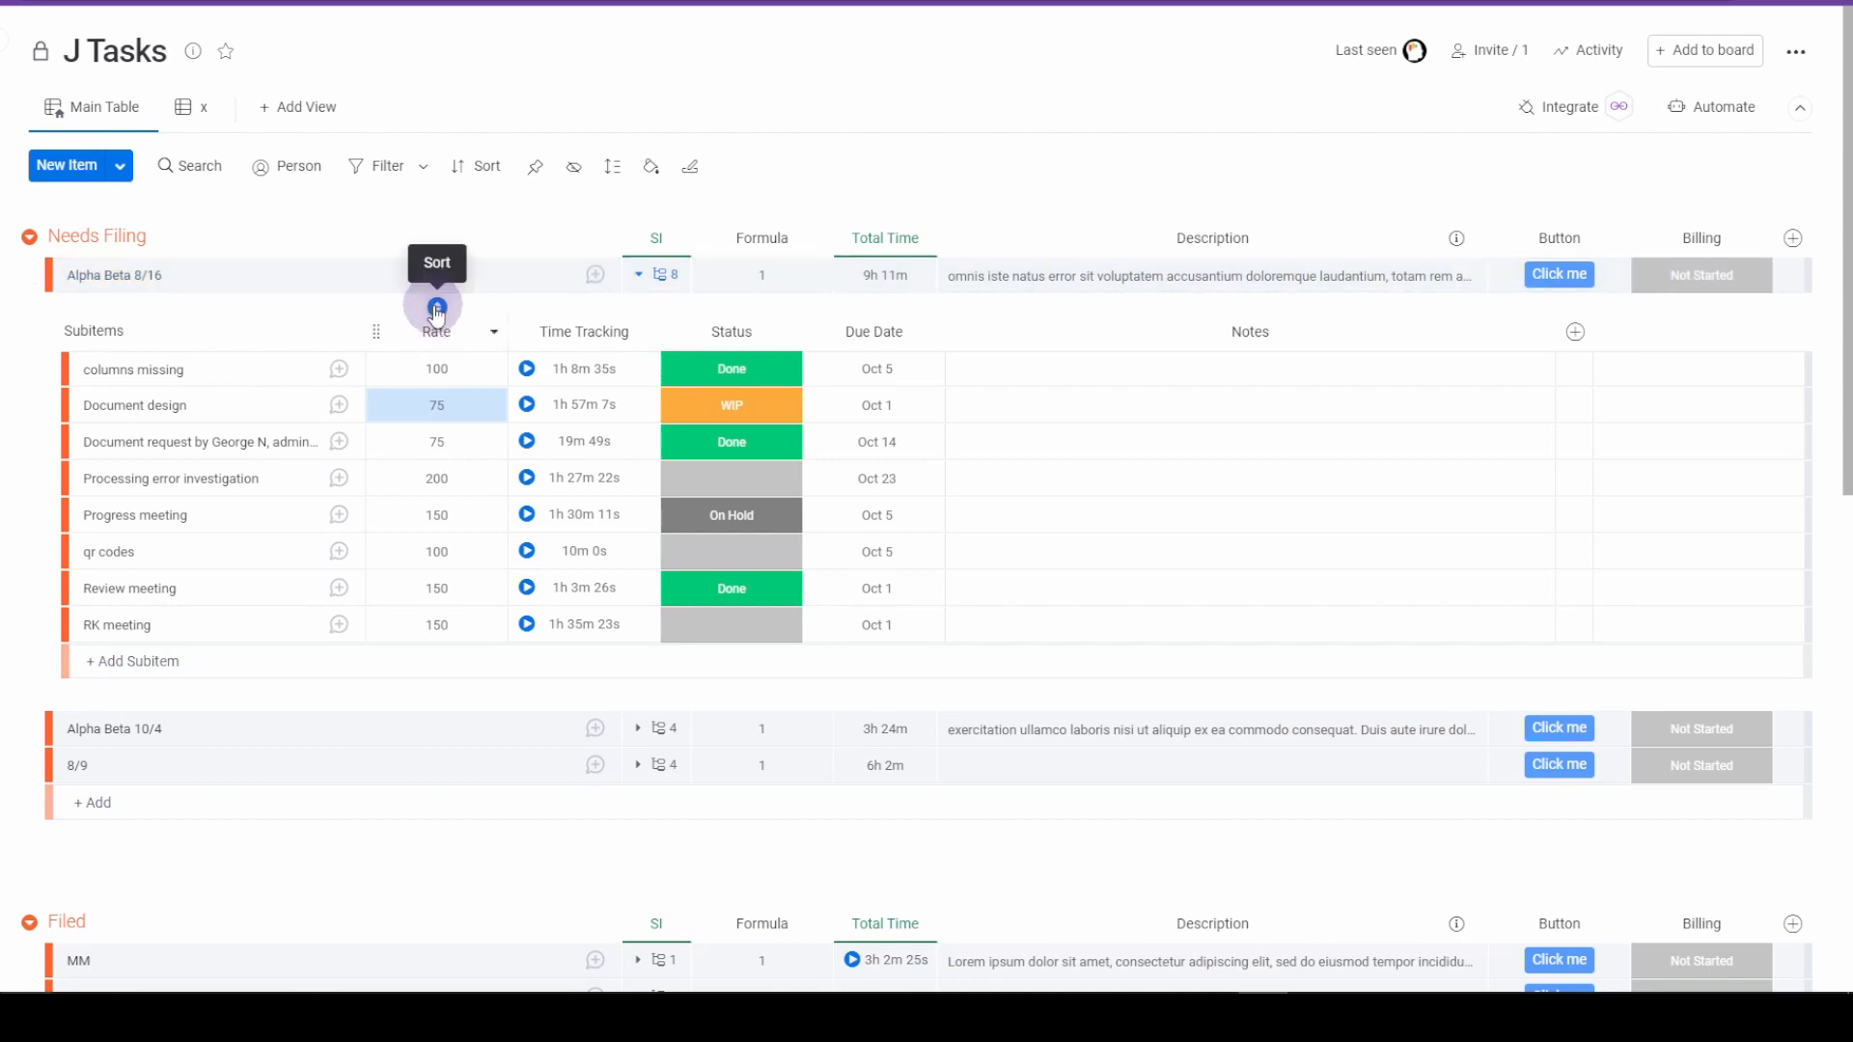
Sort the subitems by Rate highest first, add Status as a secondary sort, and save it.
left_click(436, 307)
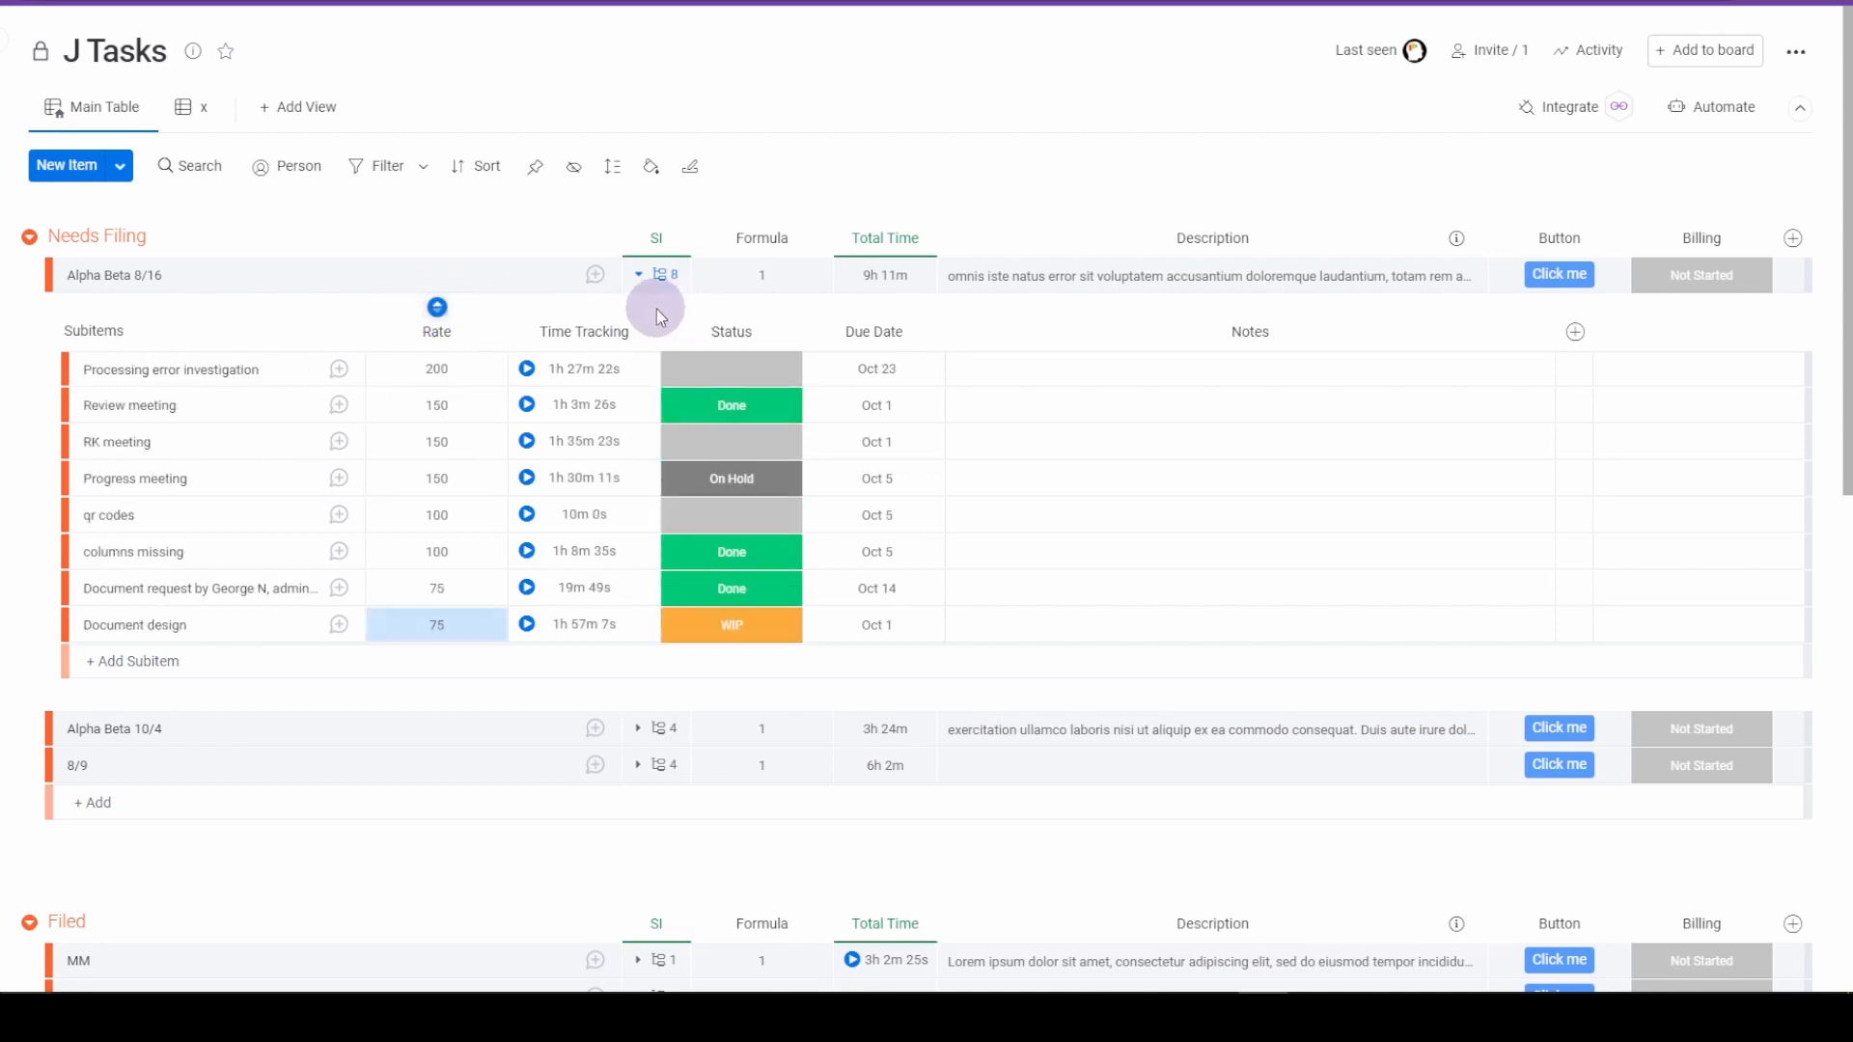
mouse_move(734, 313)
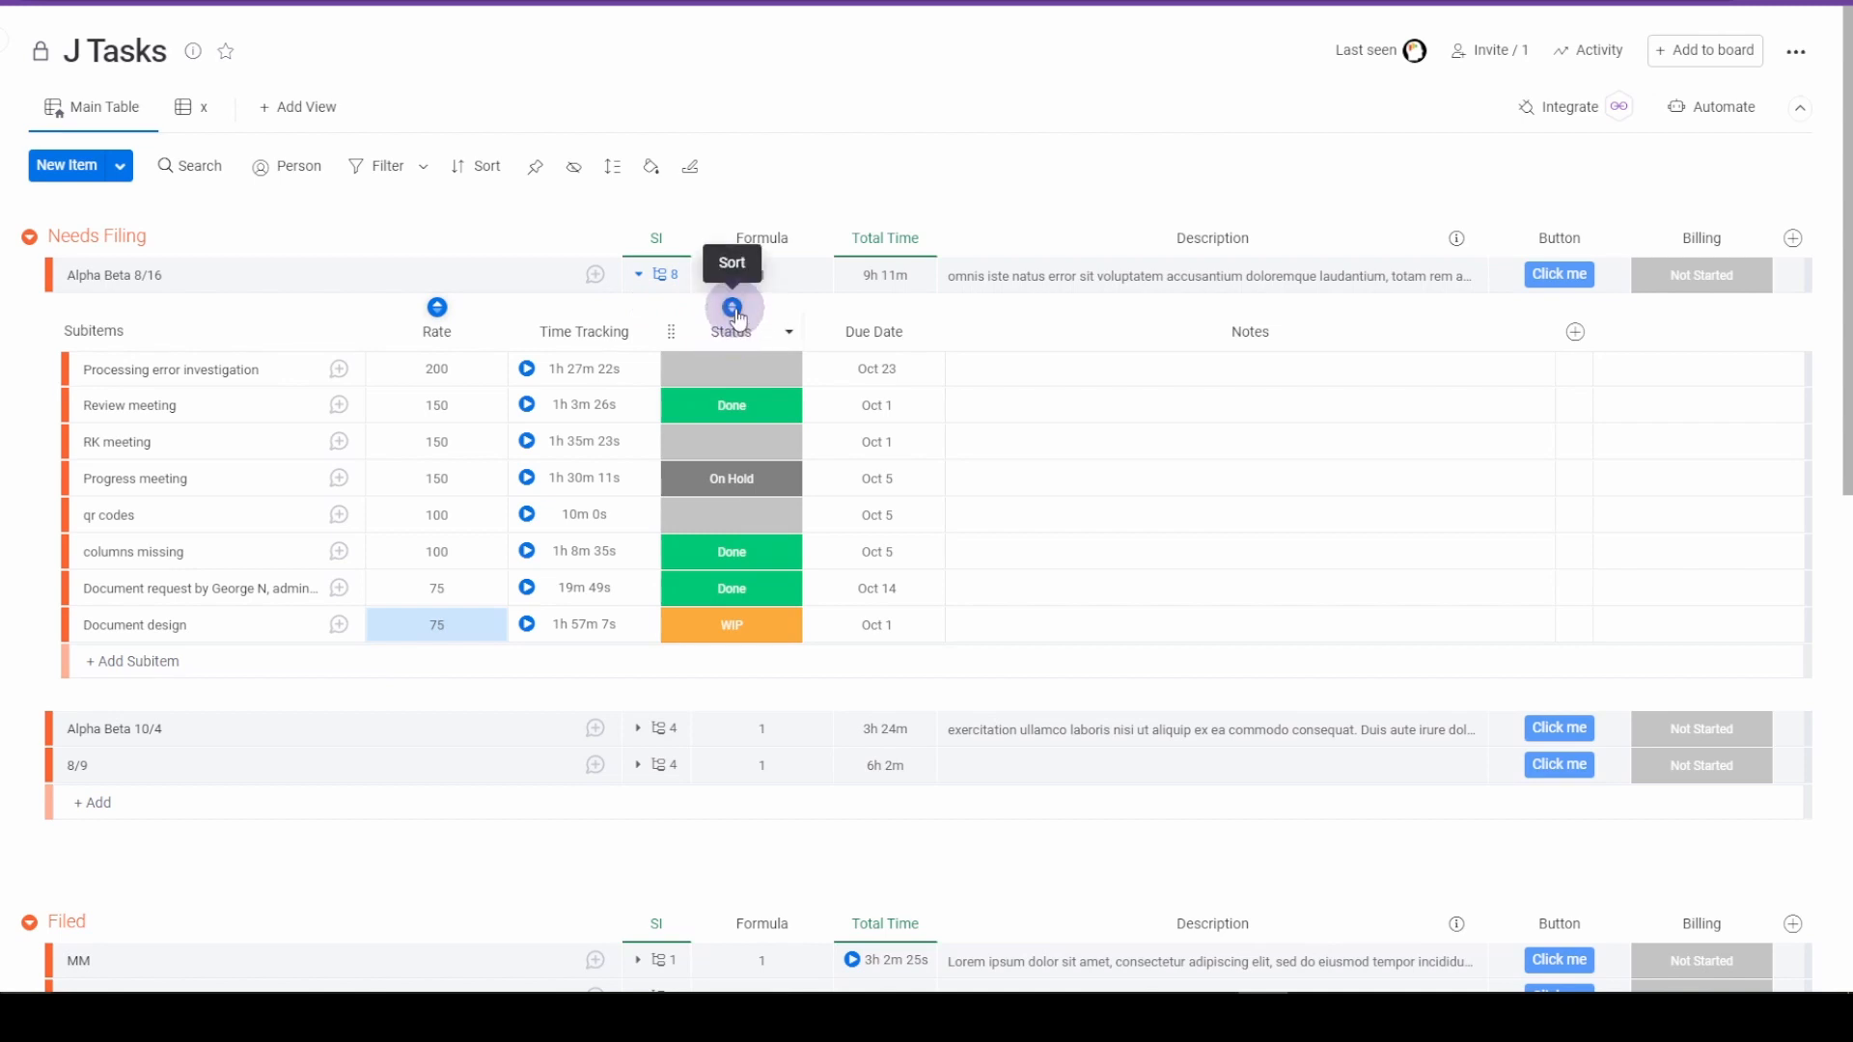
left_click(732, 311)
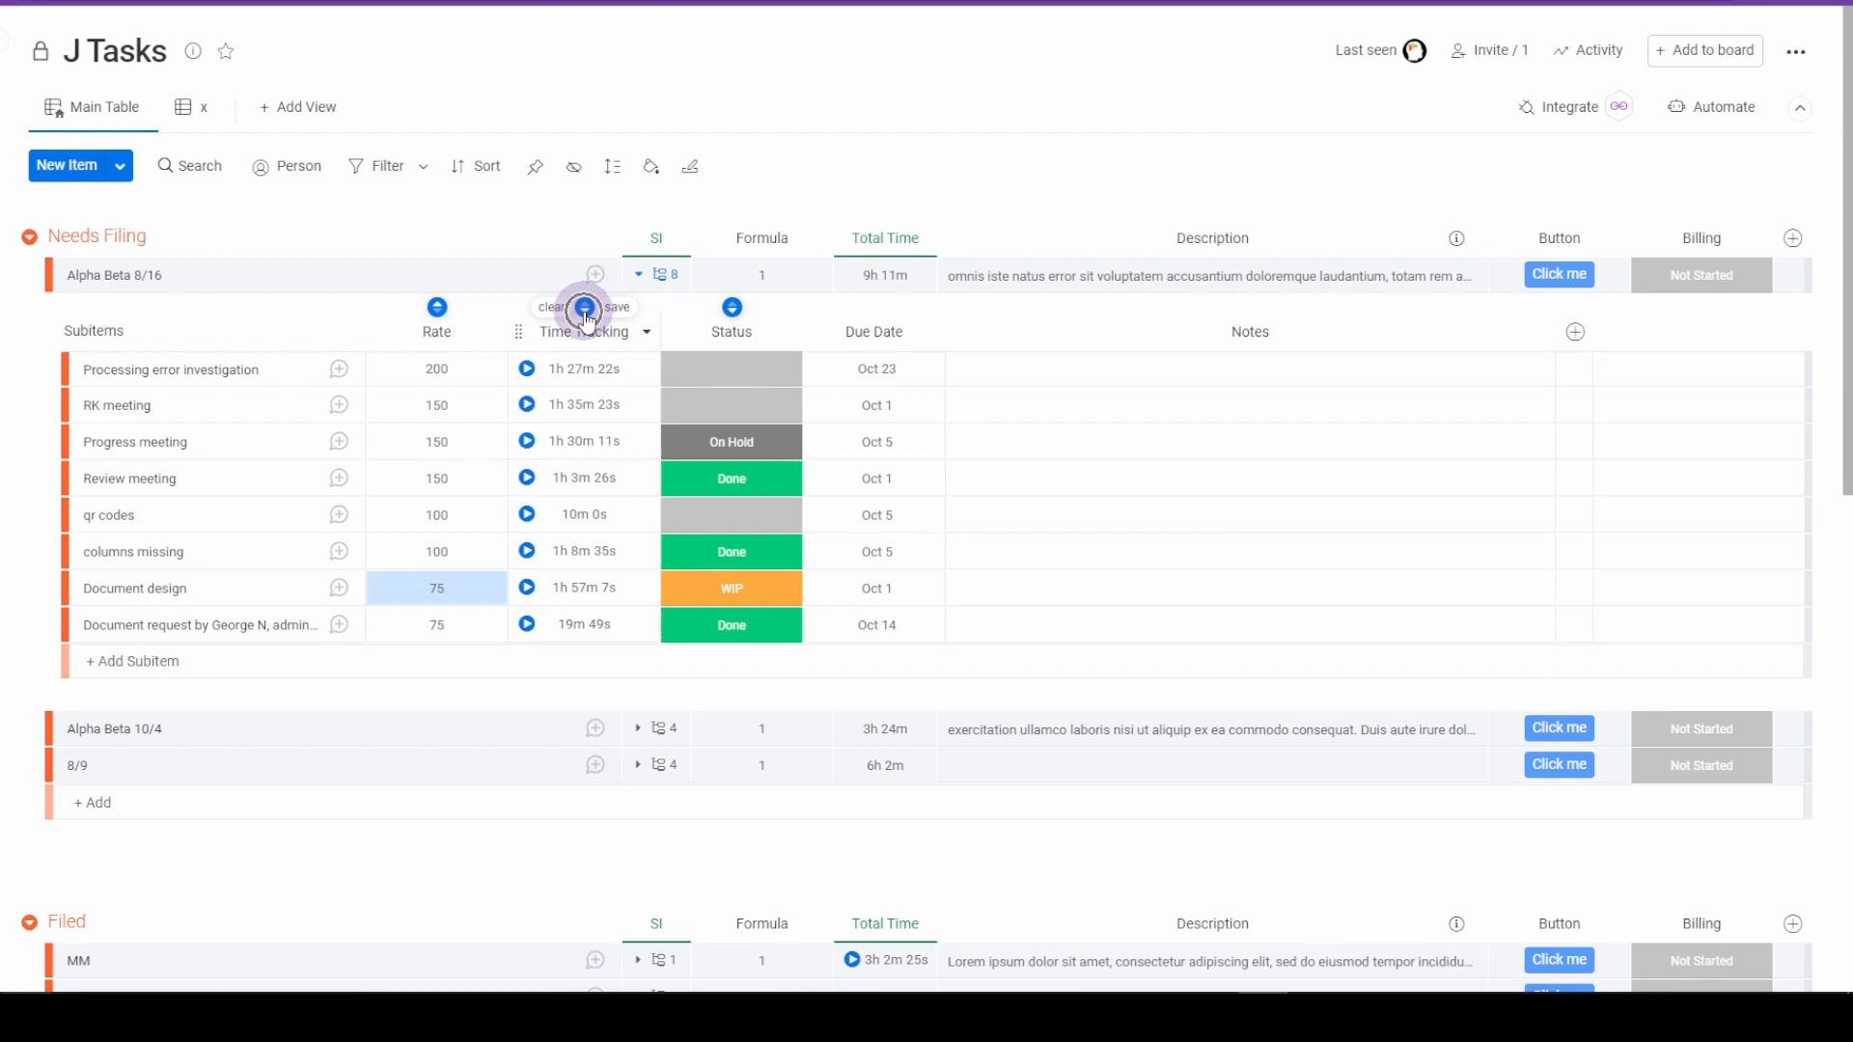
mouse_move(615, 307)
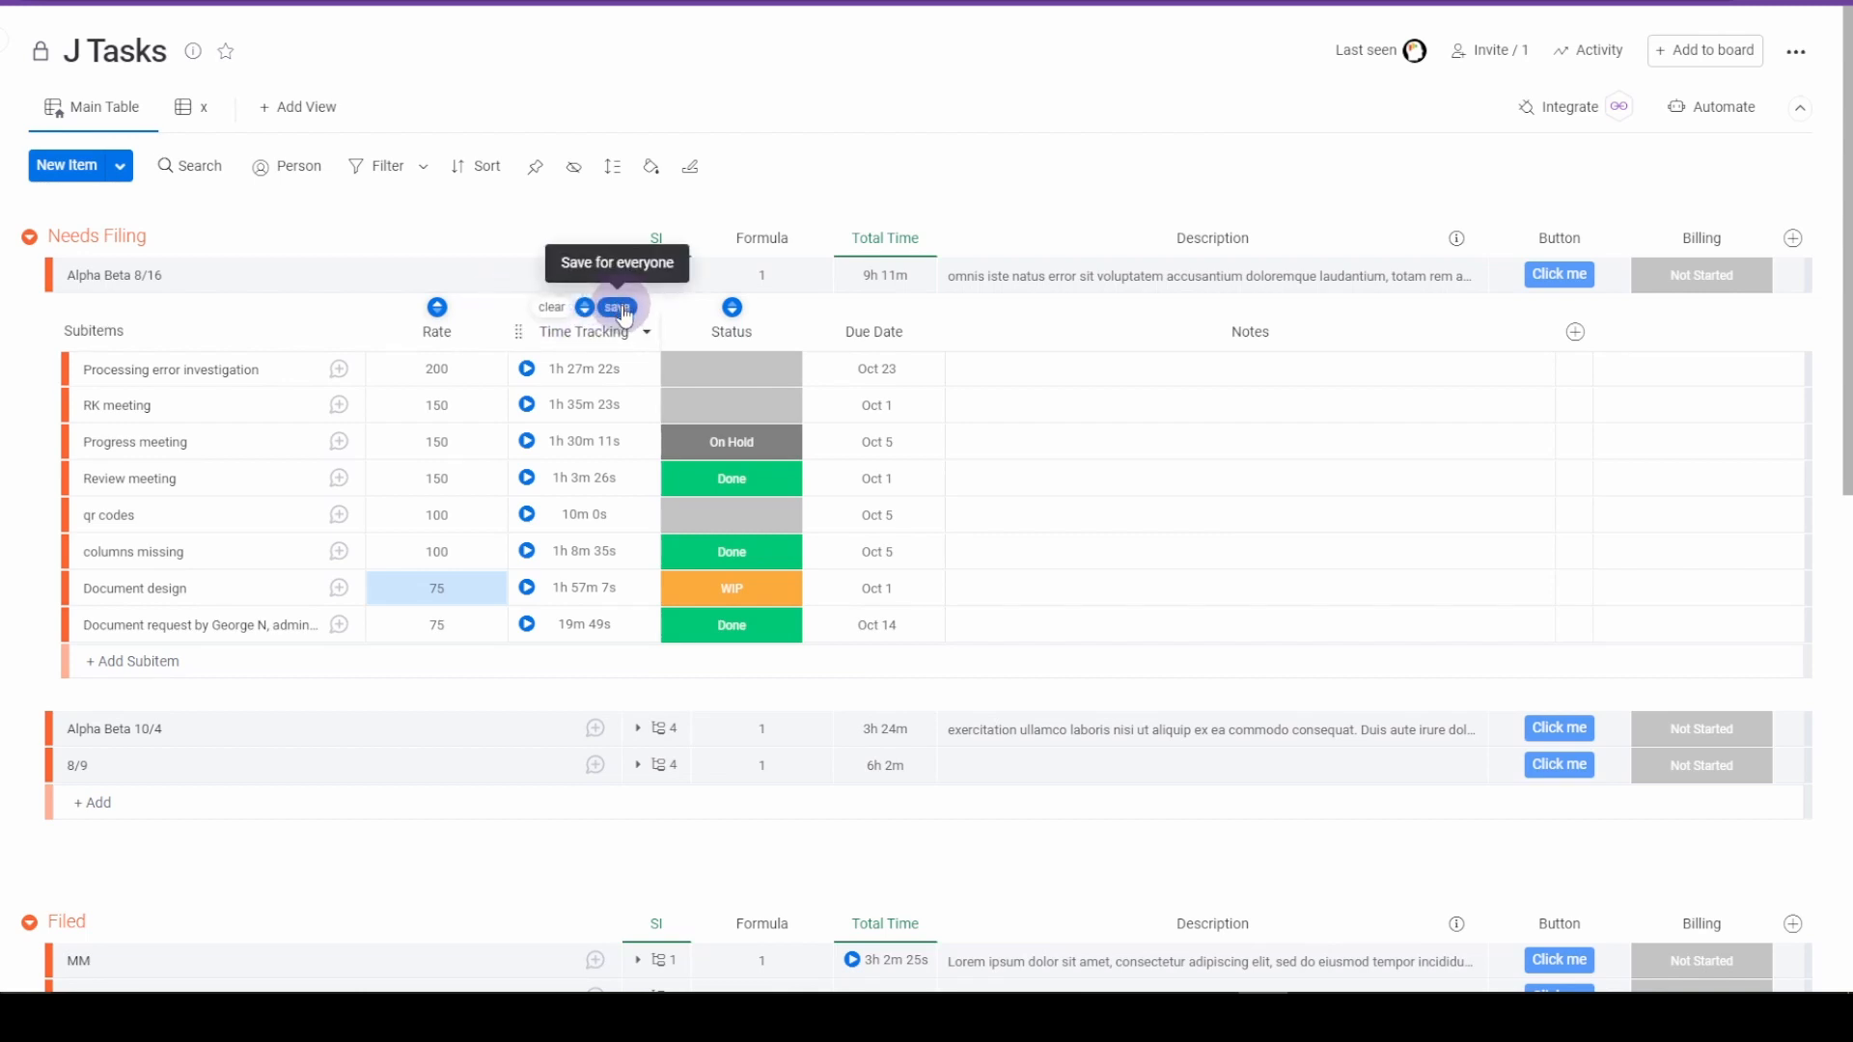
left_click(616, 307)
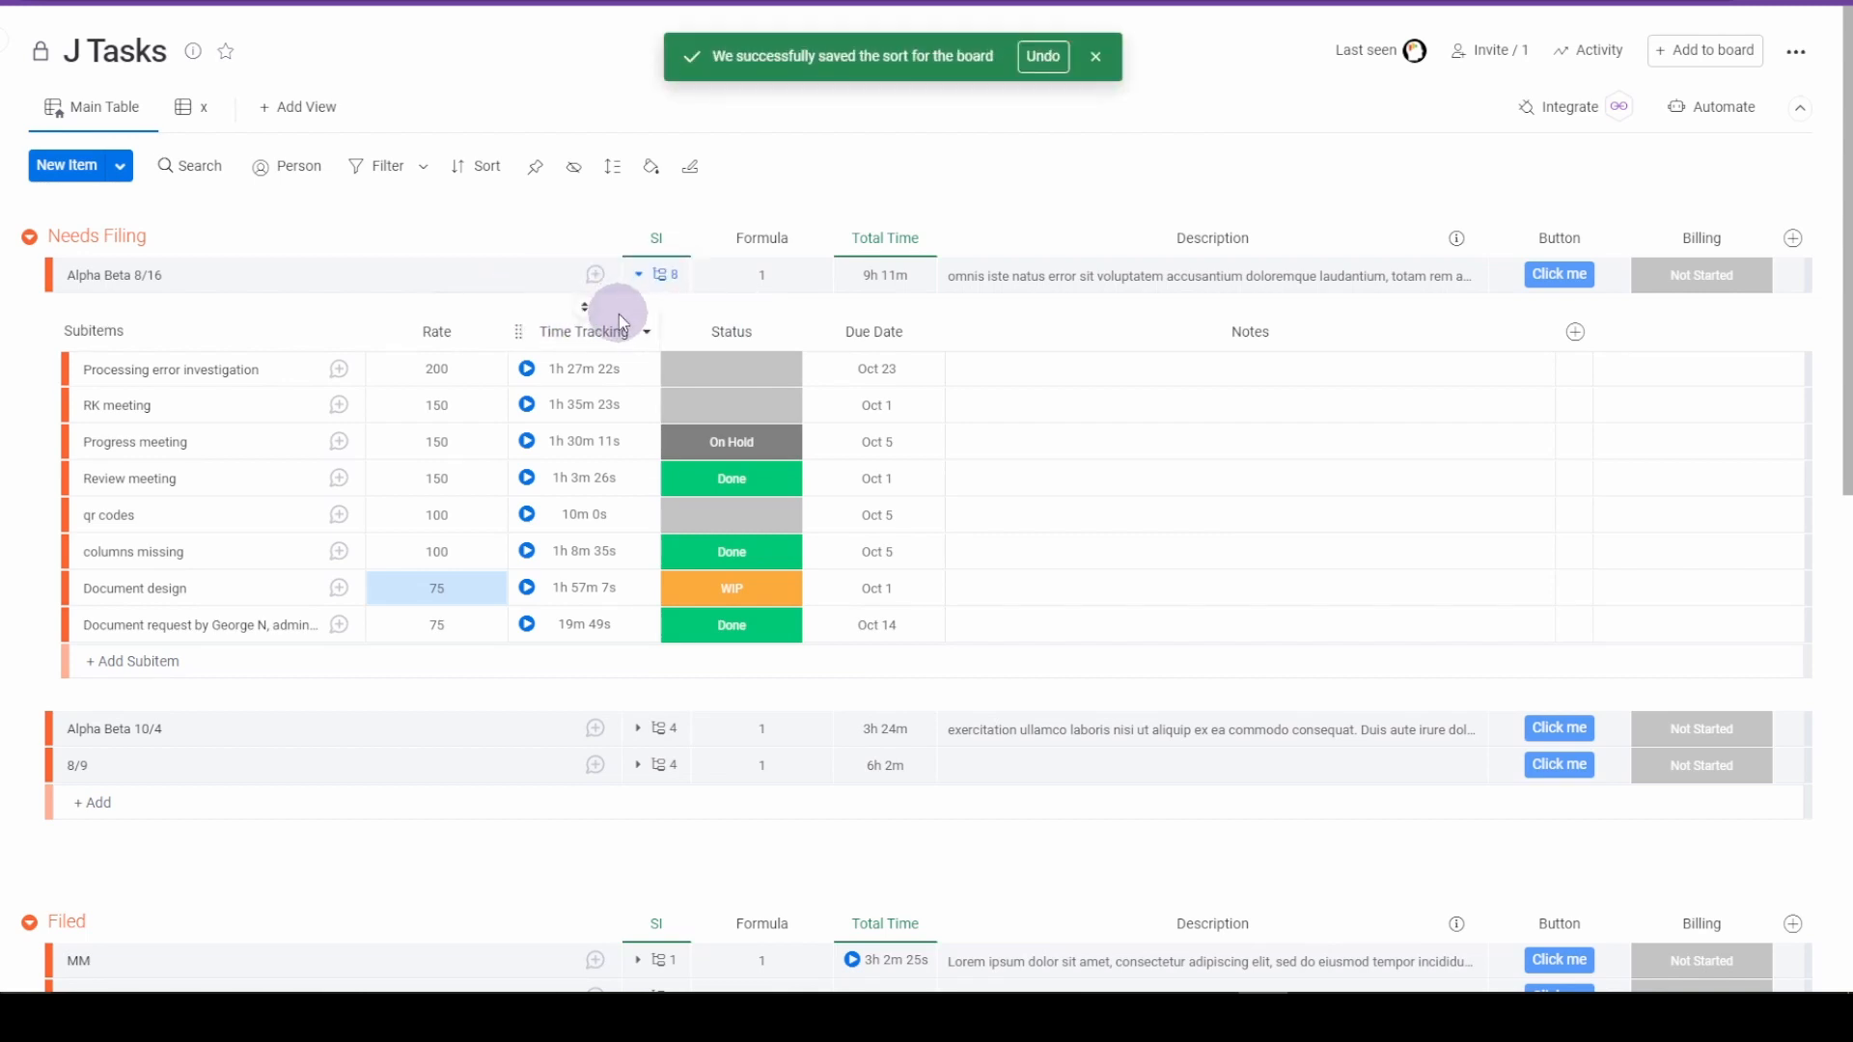
mouse_move(438, 309)
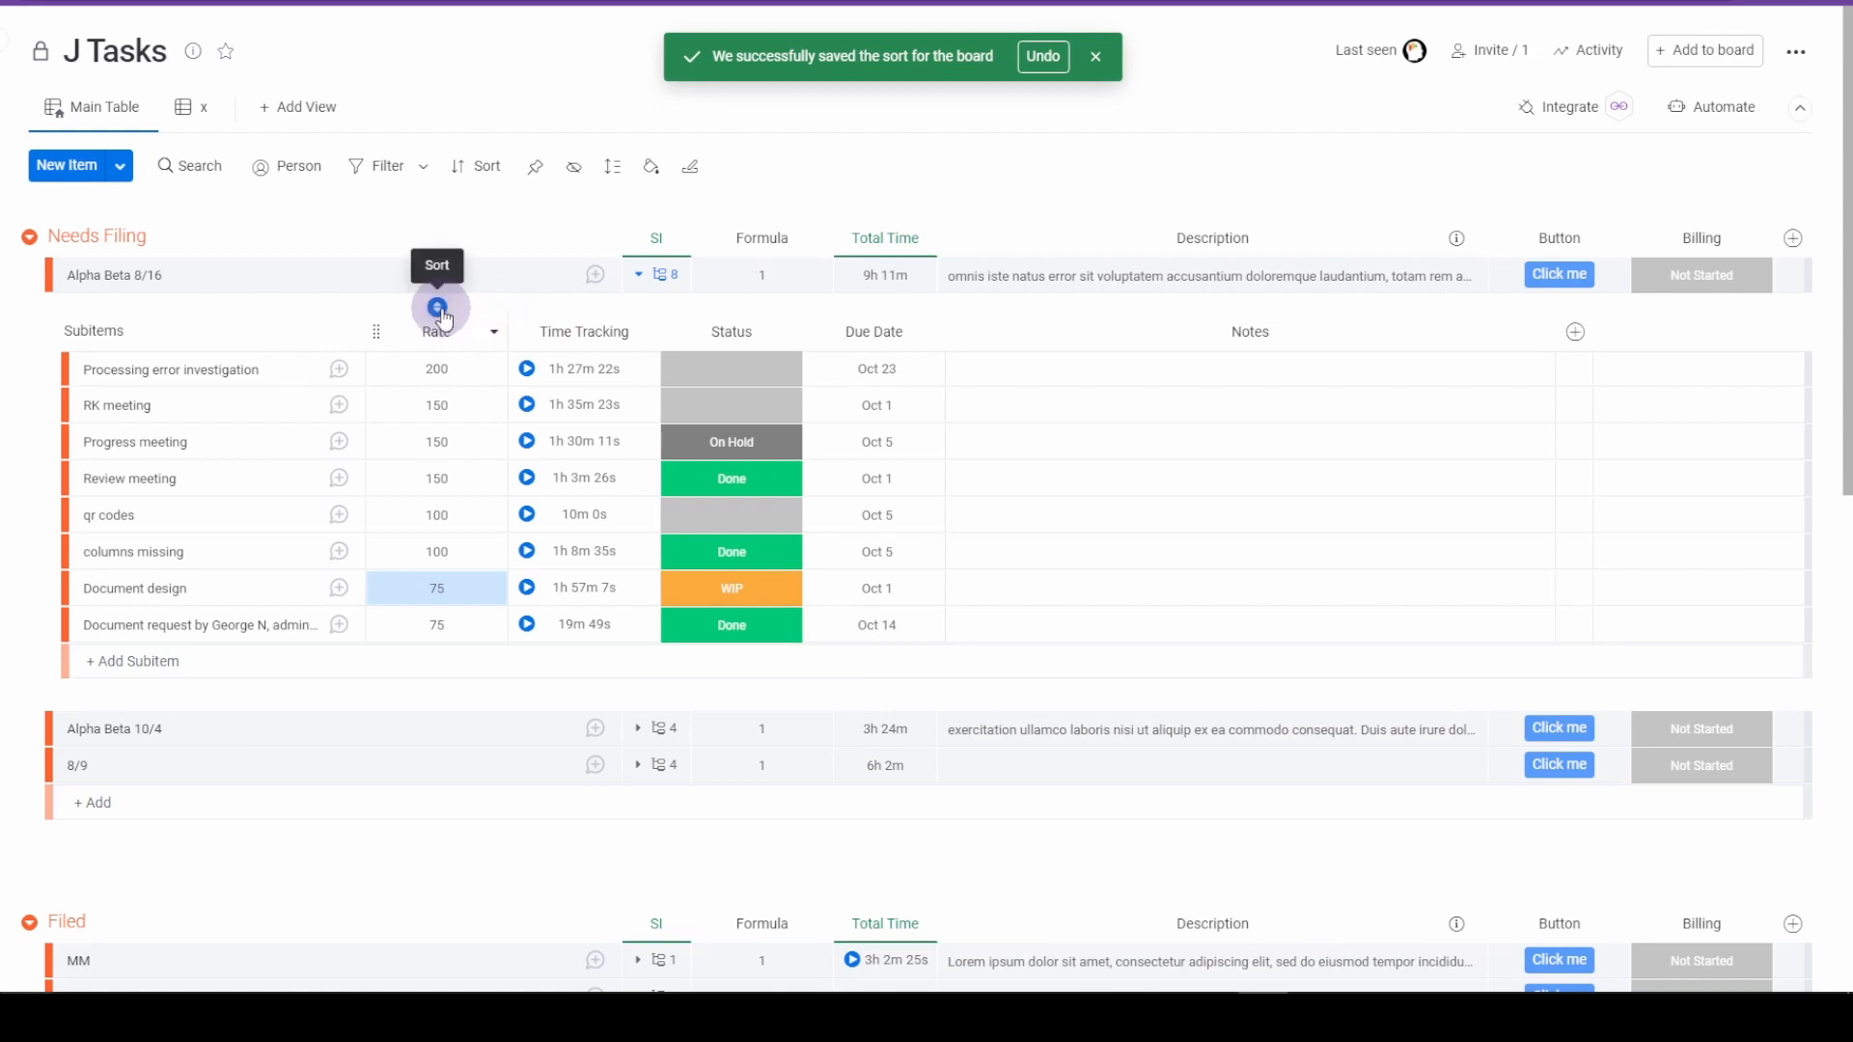
Flip the Rate sort to lowest first and save the sort for this group via the column menu.
left_click(438, 309)
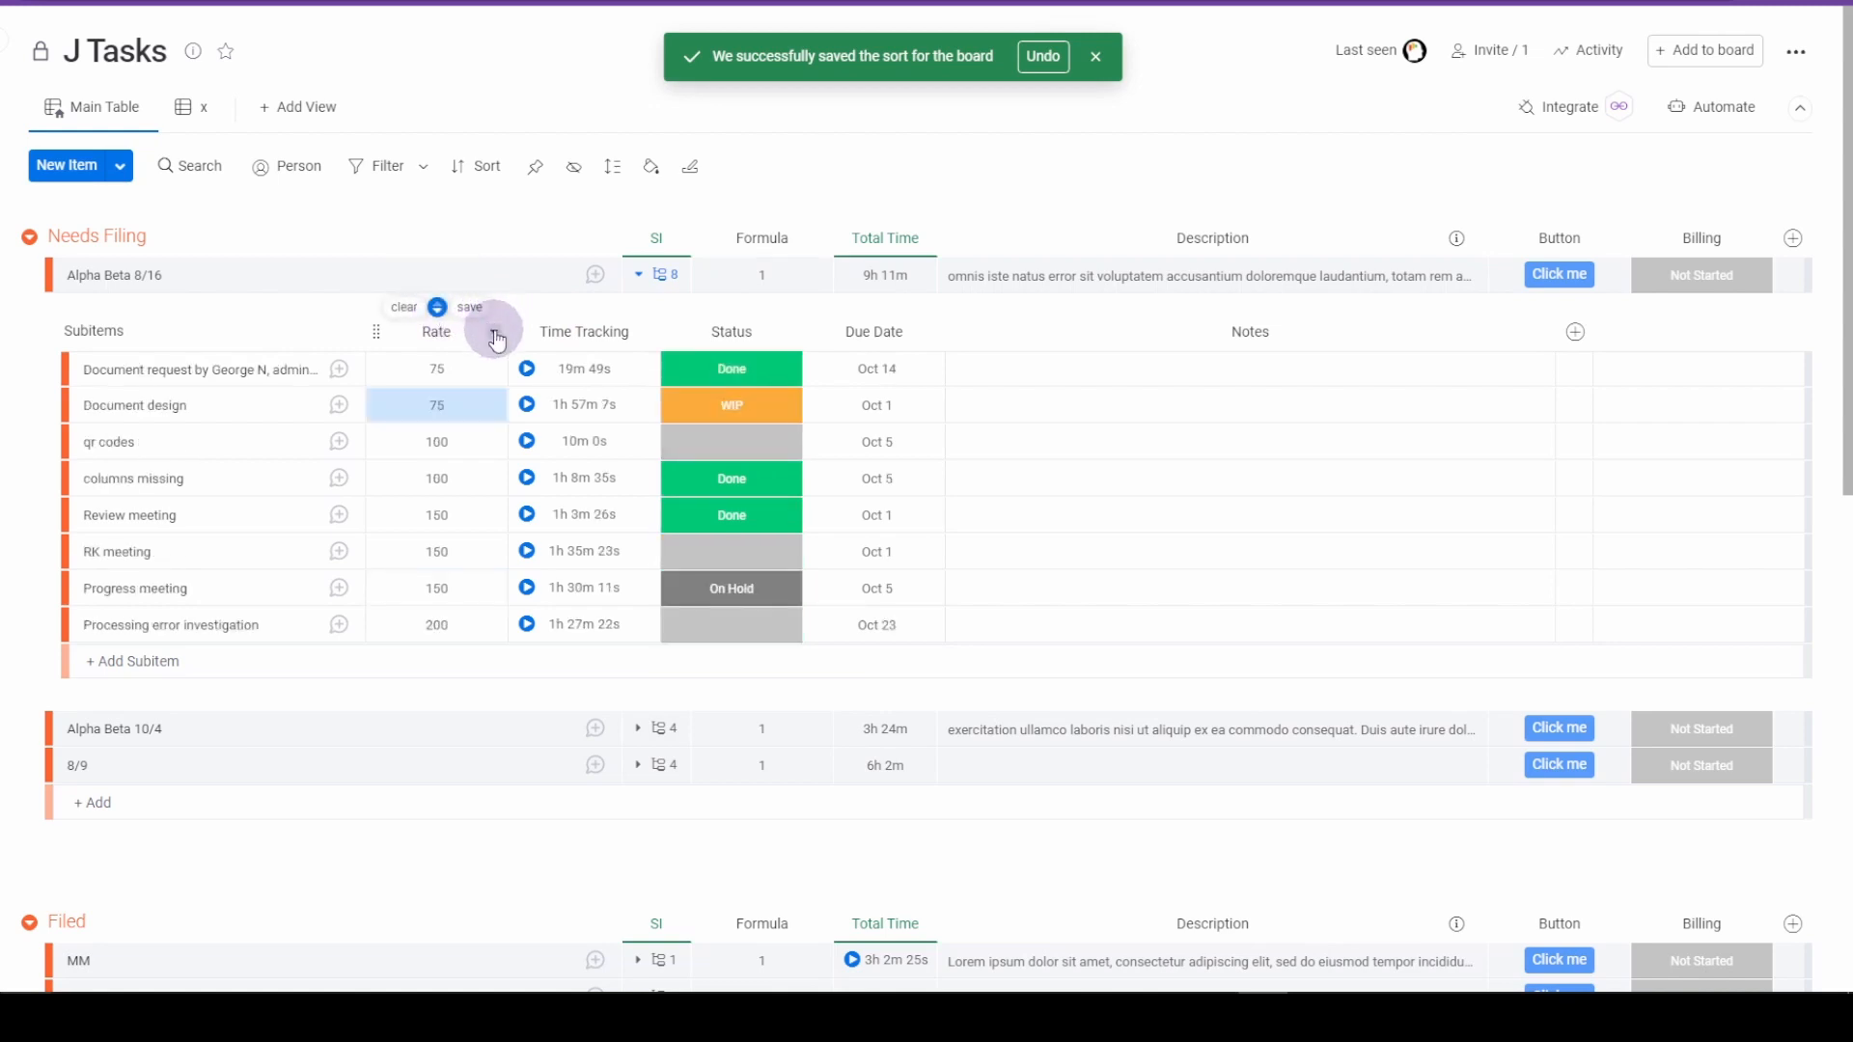
left_click(494, 332)
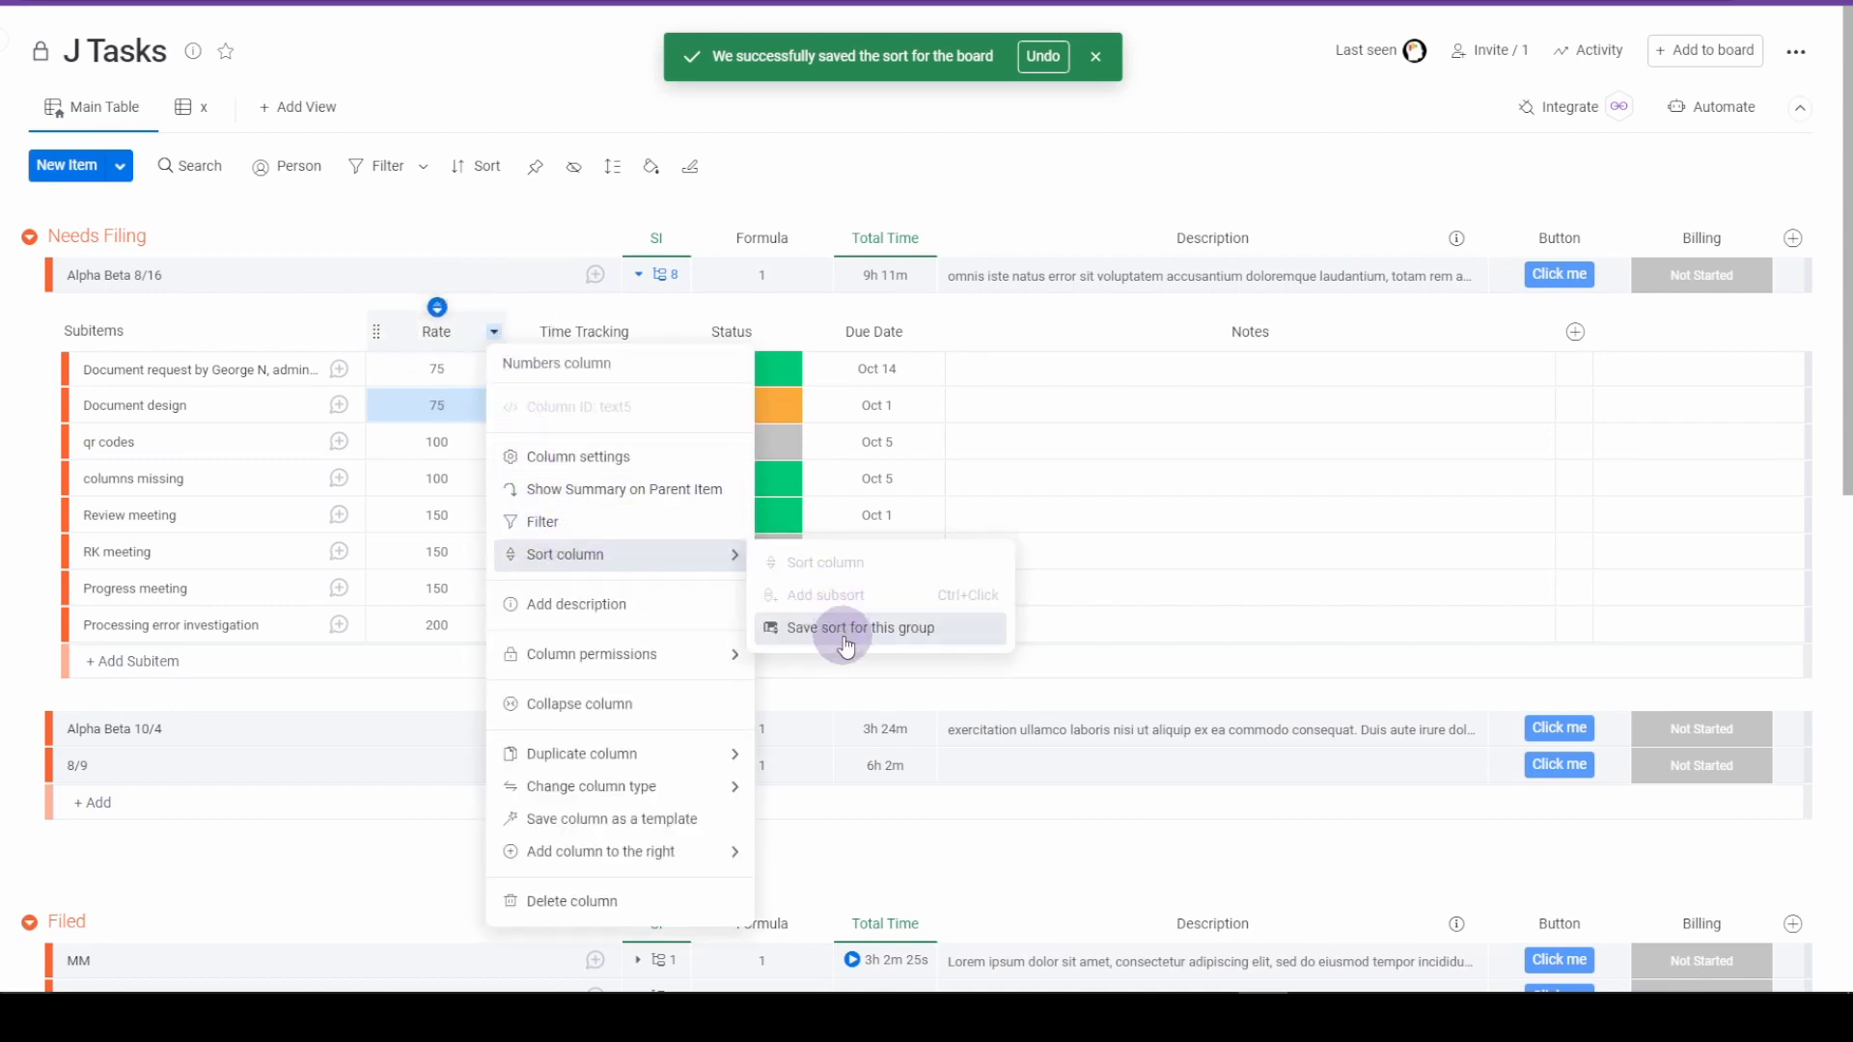
mouse_move(873, 635)
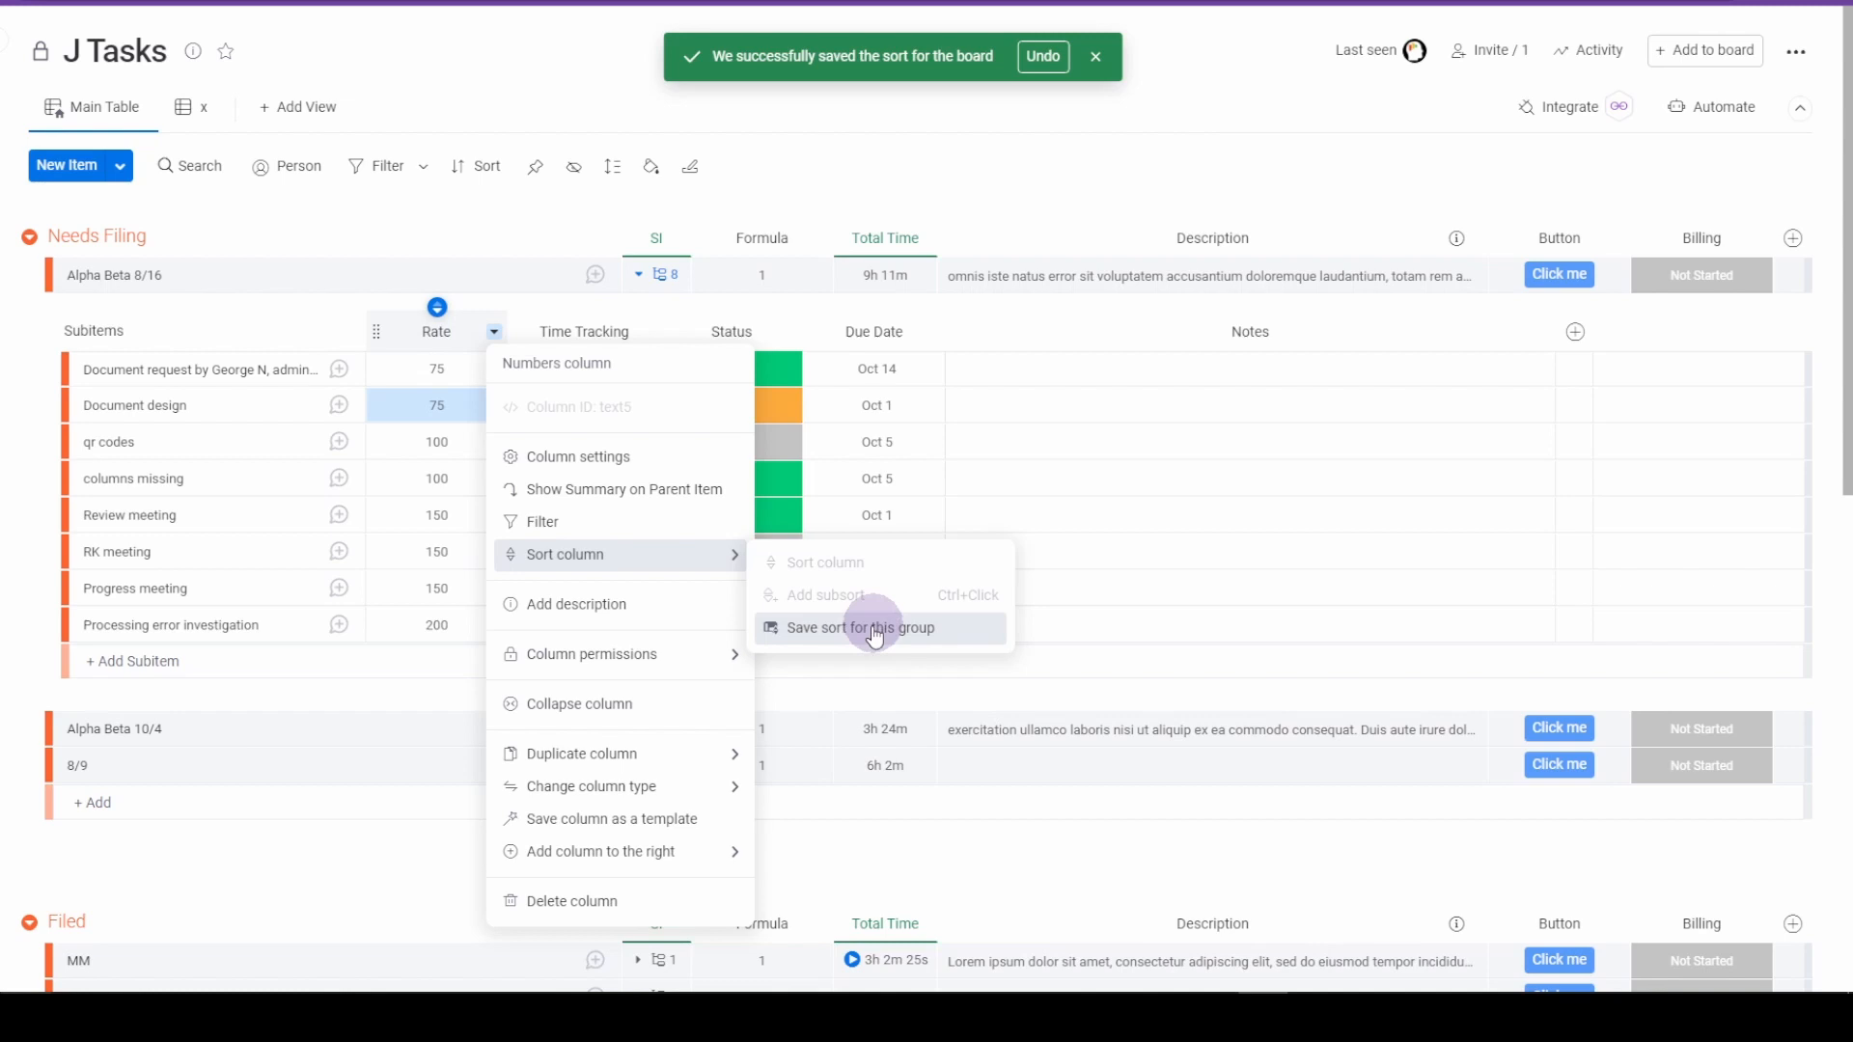
left_click(864, 628)
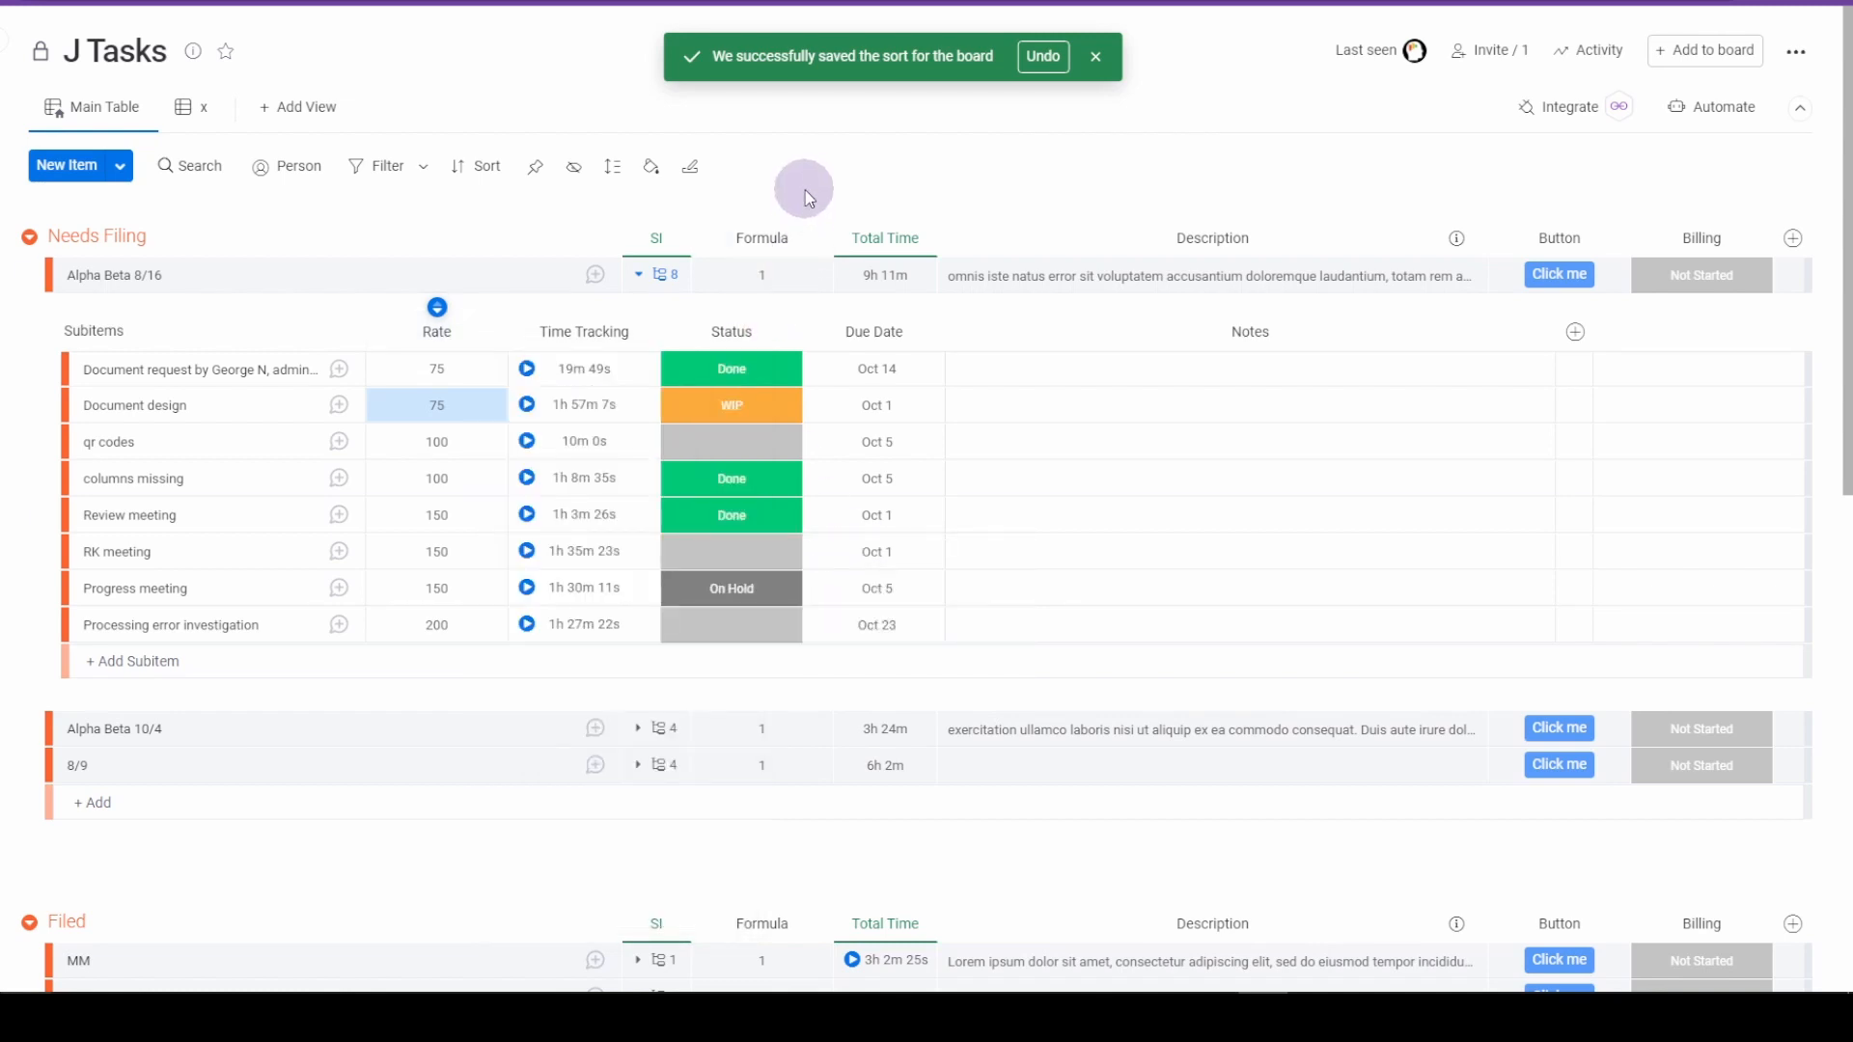
mouse_move(507, 251)
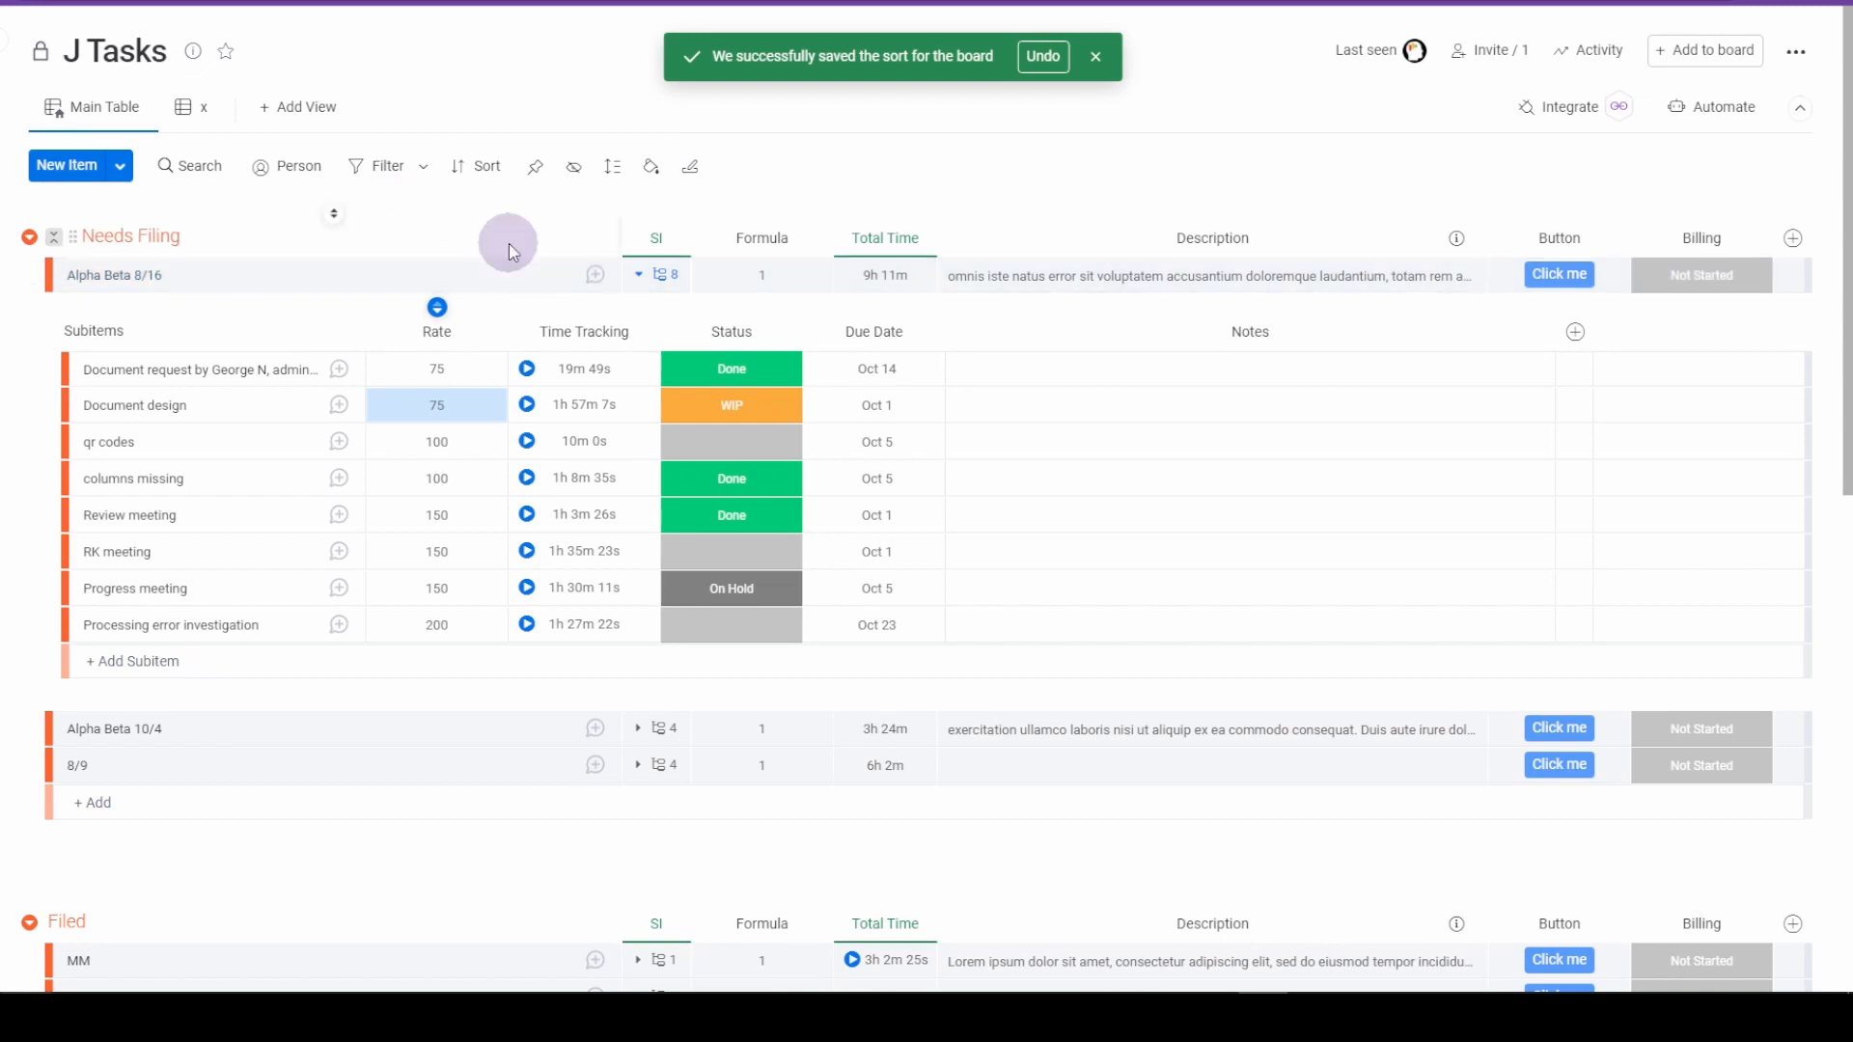